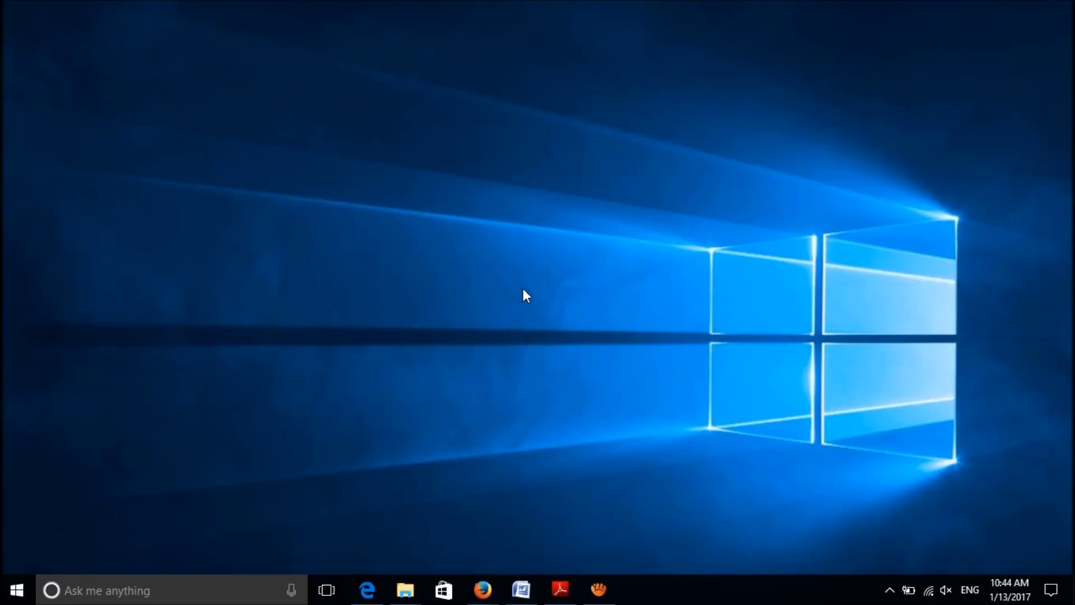
{"action": "mouse_move", "coordinate": [268, 413]}
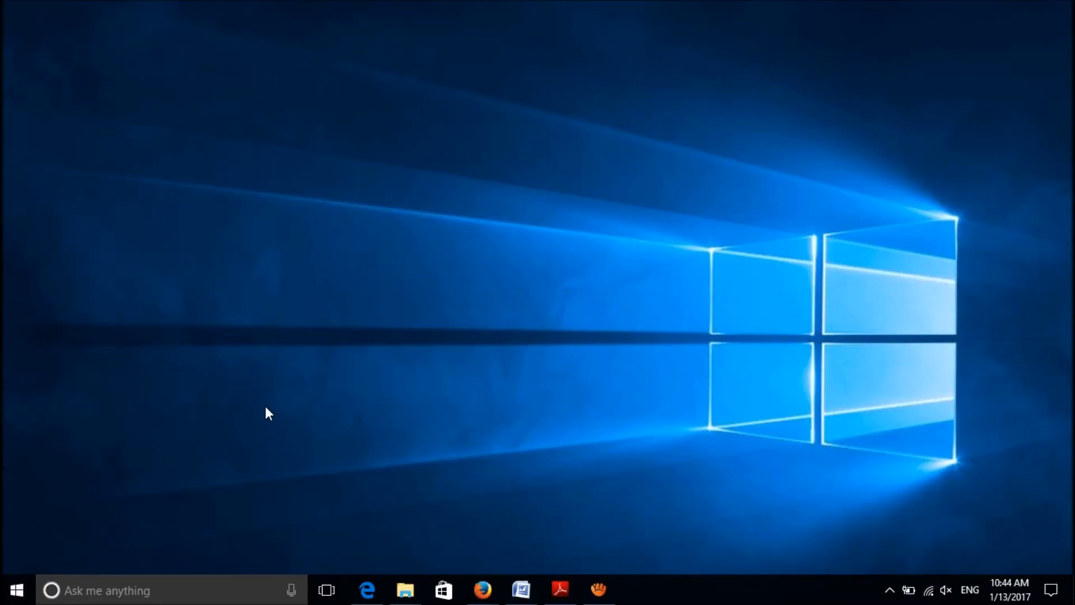
Step: Open the Start button's quick-link menu listing Device Manager
{"action": "right_click", "coordinate": [15, 589]}
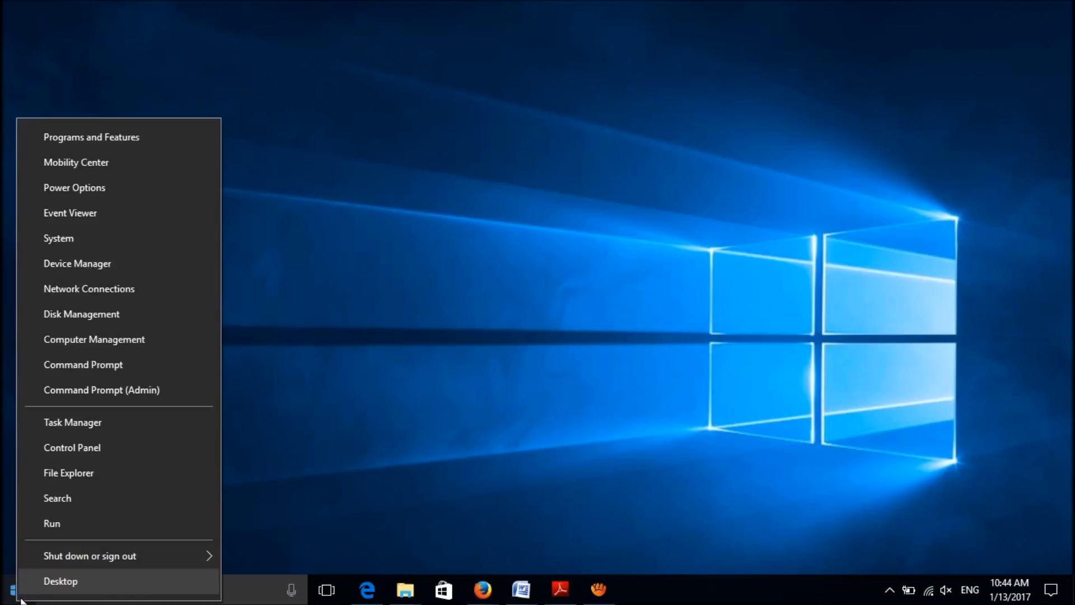
{"action": "mouse_move", "coordinate": [74, 409]}
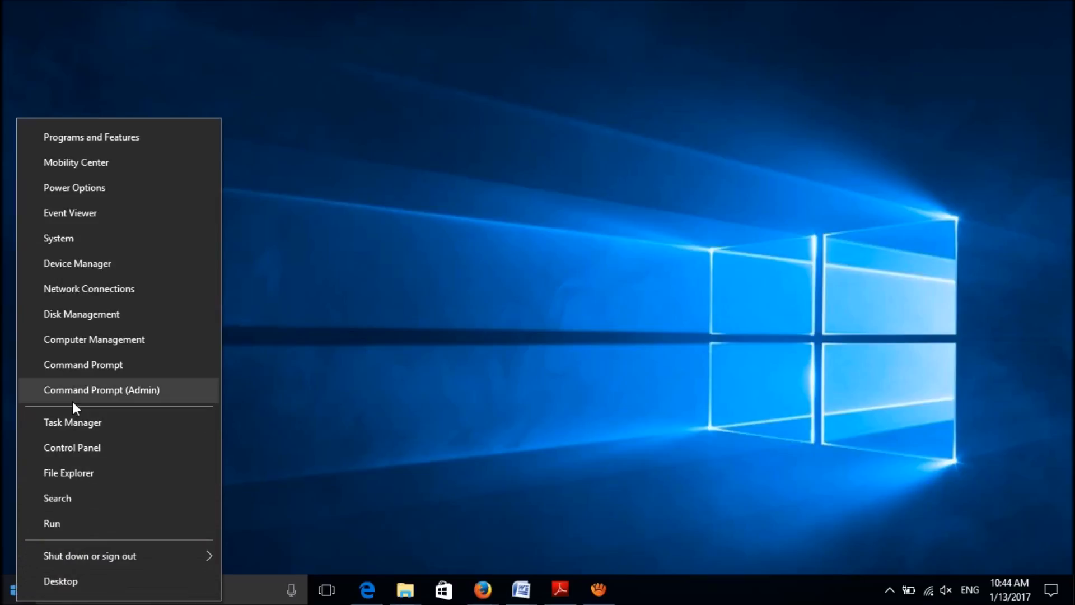
{"action": "mouse_move", "coordinate": [77, 263]}
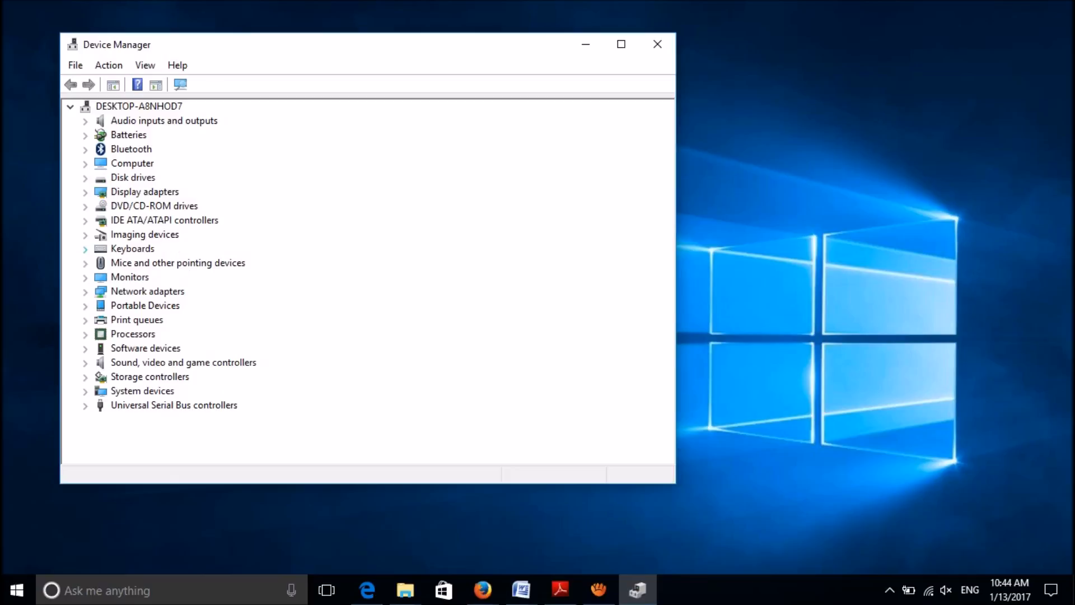
Step: Launch the driver update wizard from Standard PS/2 Keyboard's Properties Driver tab
{"action": "left_click", "coordinate": [86, 248]}
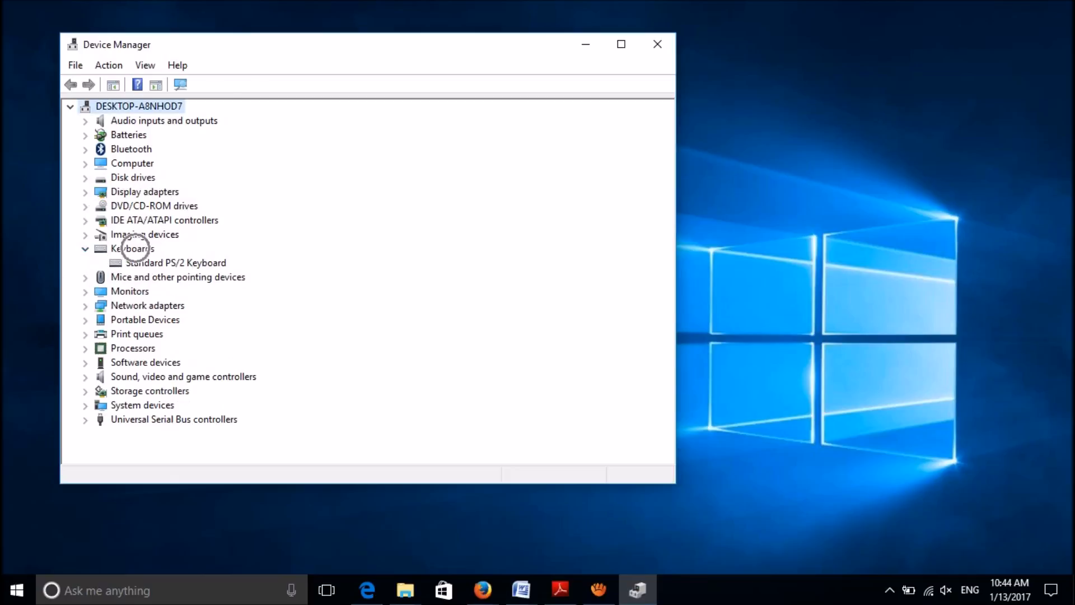
{"action": "right_click", "coordinate": [175, 263]}
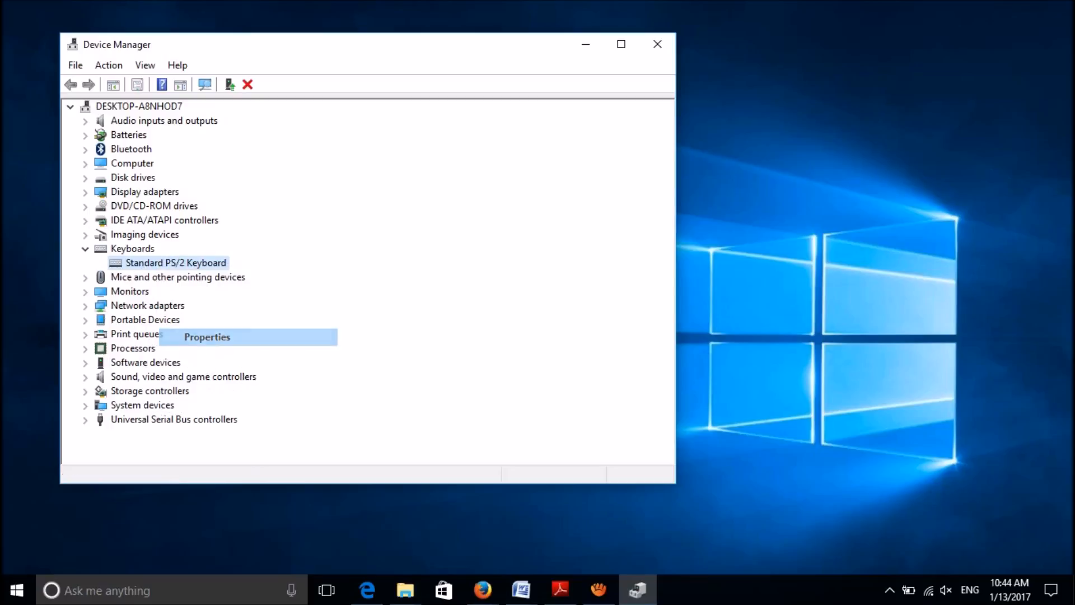
{"action": "left_click", "coordinate": [207, 336]}
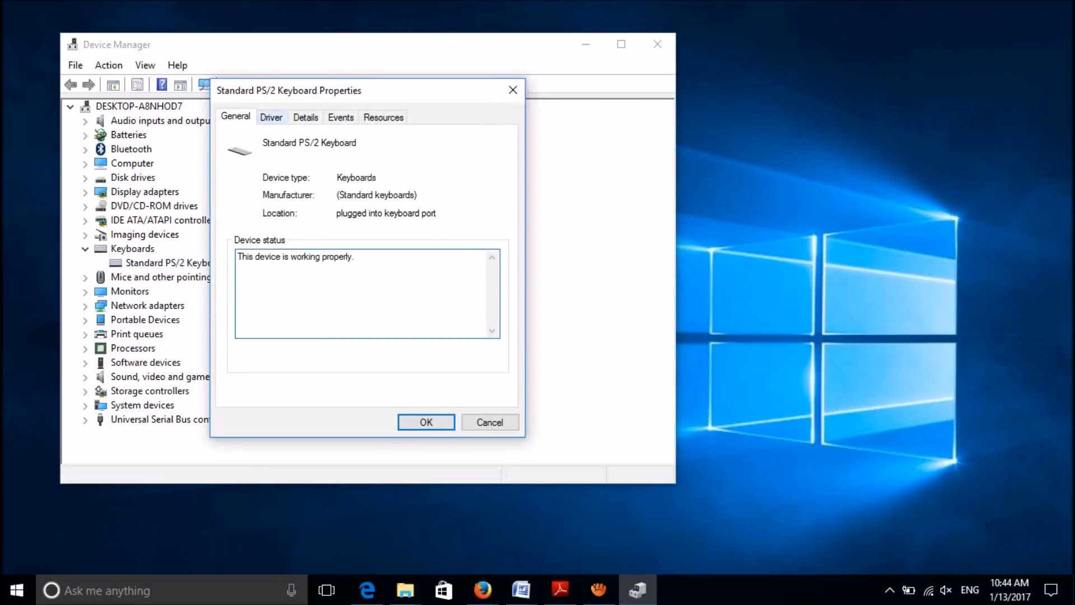
{"action": "left_click", "coordinate": [271, 117]}
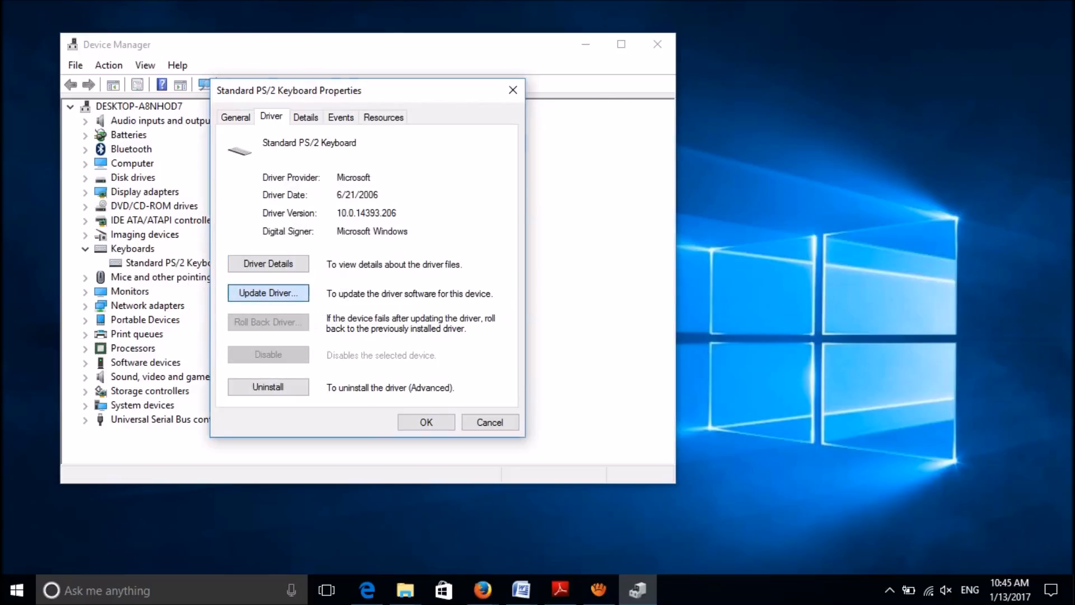
{"action": "left_click", "coordinate": [269, 293]}
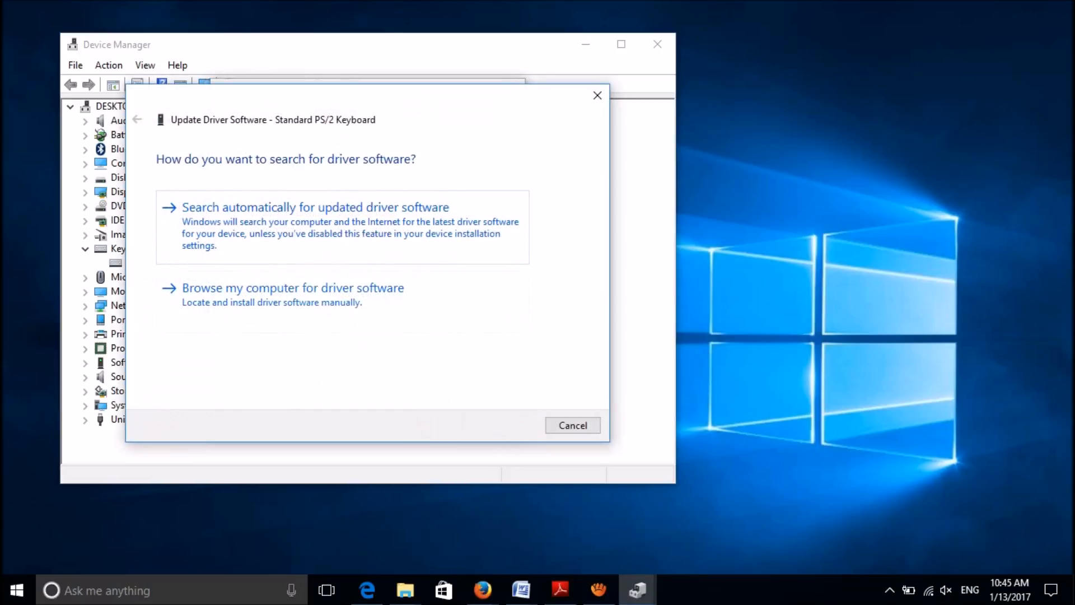
Step: Search automatically for a newer keyboard driver and close the up-to-date result
{"action": "left_click", "coordinate": [314, 208]}
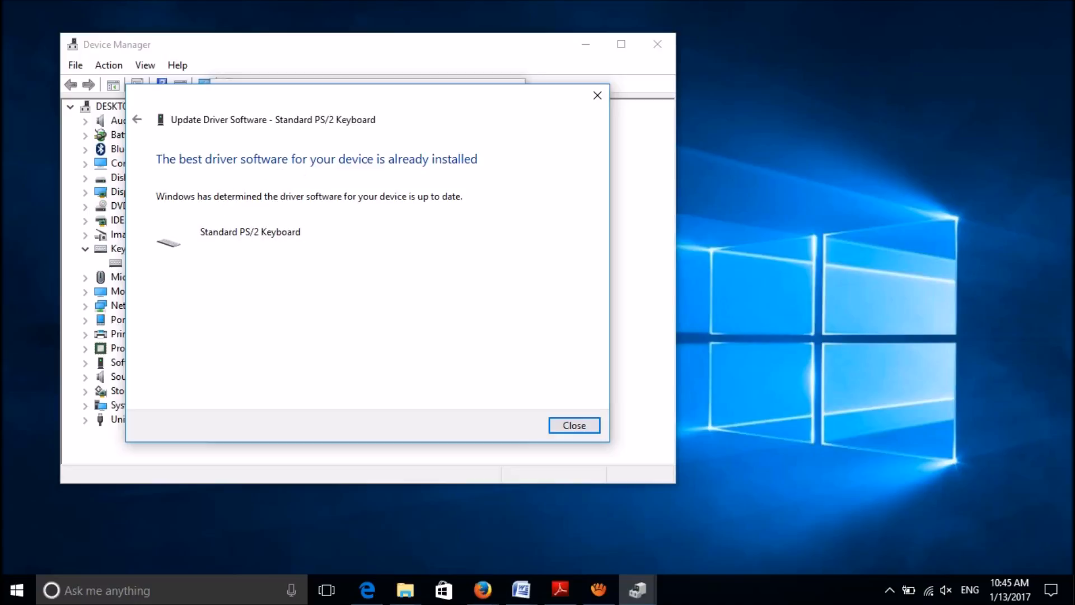
{"action": "left_click", "coordinate": [573, 425]}
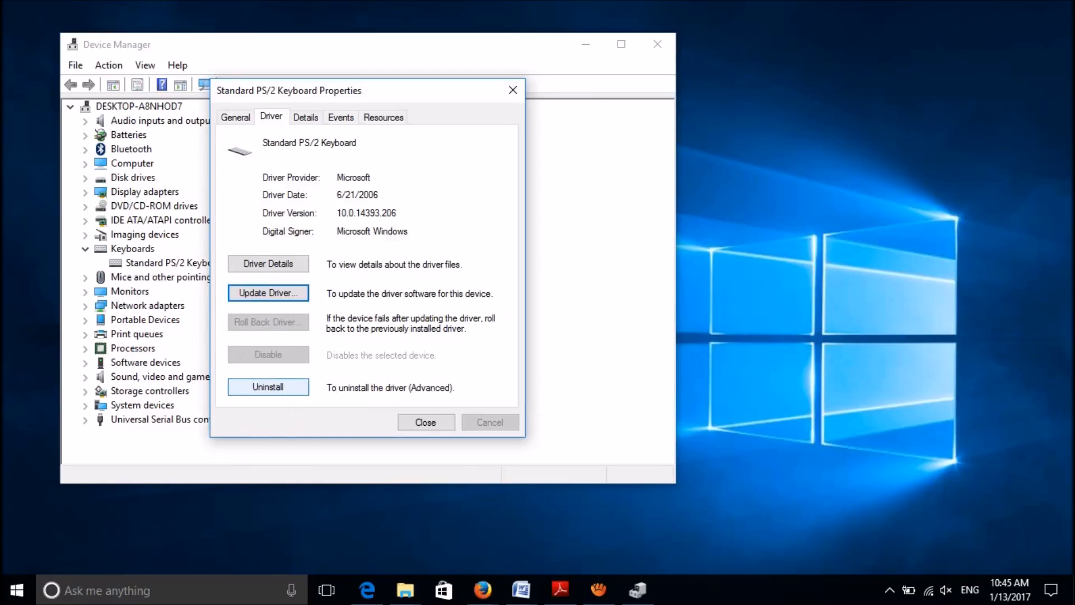
Step: Uninstall the Standard PS/2 Keyboard, decline the restart, and close Device Manager
{"action": "left_click", "coordinate": [268, 387]}
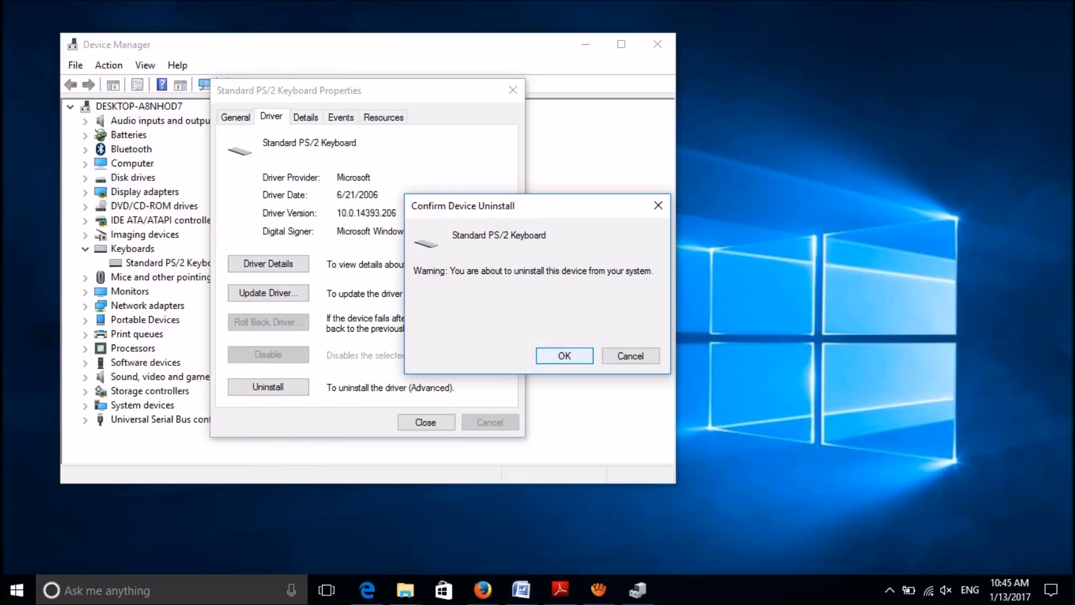
{"action": "left_click", "coordinate": [564, 355]}
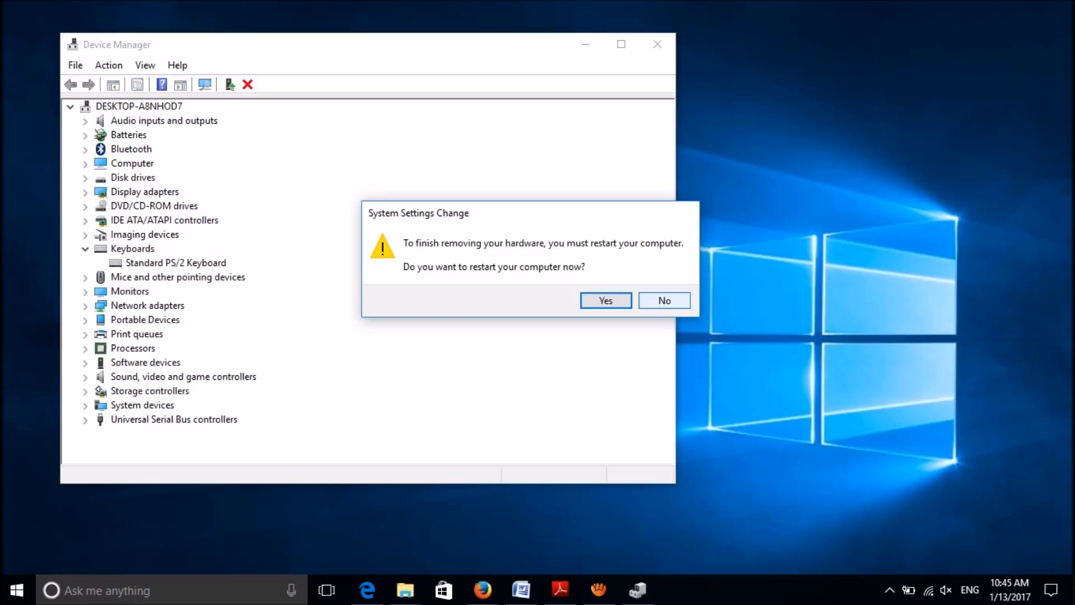
{"action": "left_click", "coordinate": [663, 300]}
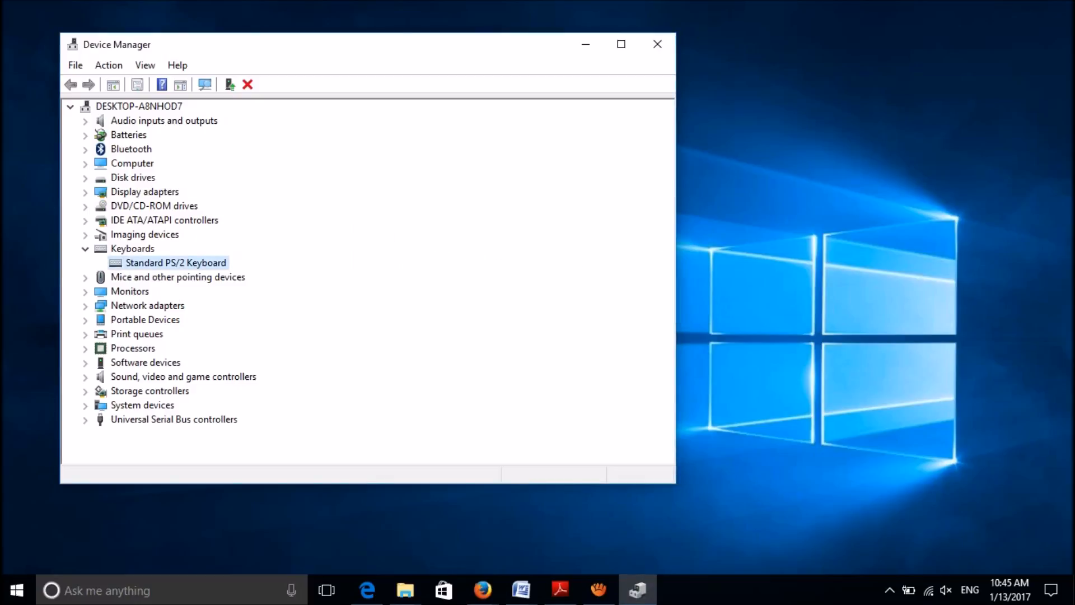
{"action": "left_click", "coordinate": [657, 44]}
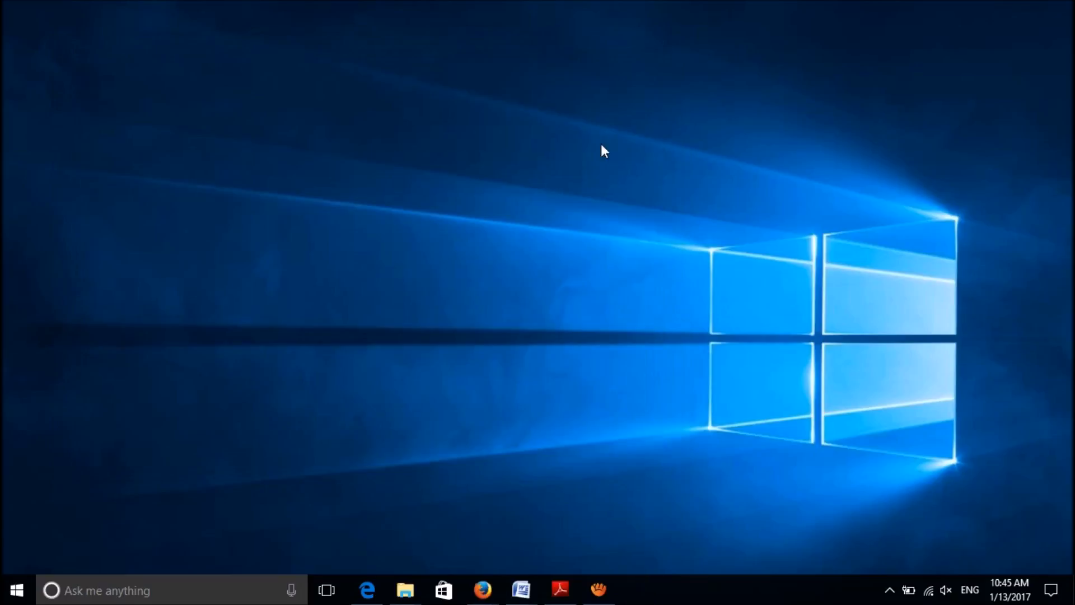
{"action": "mouse_move", "coordinate": [557, 285]}
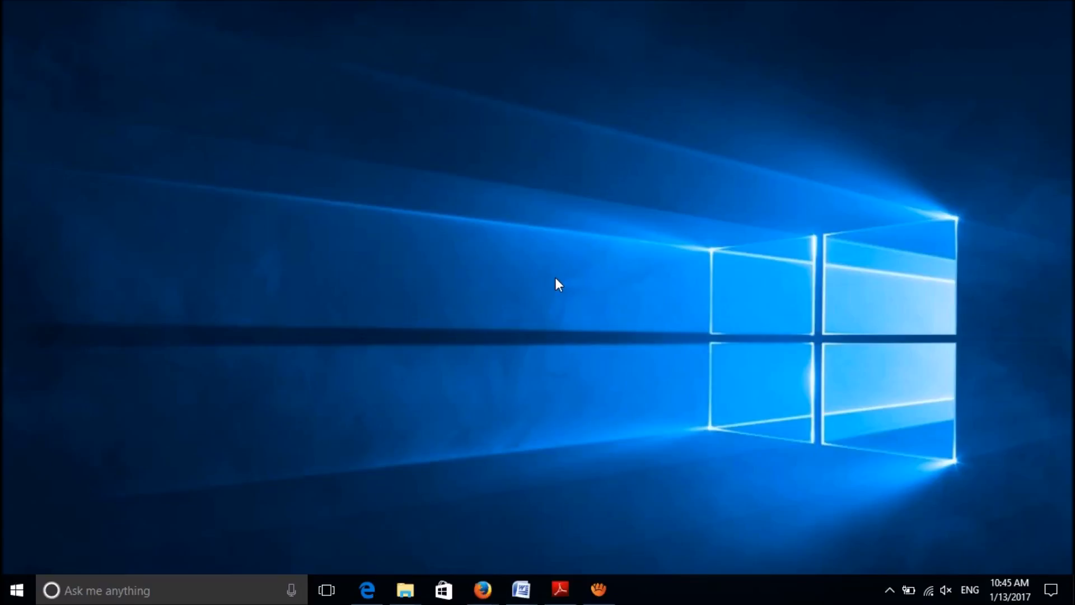
{"action": "mouse_move", "coordinate": [548, 288]}
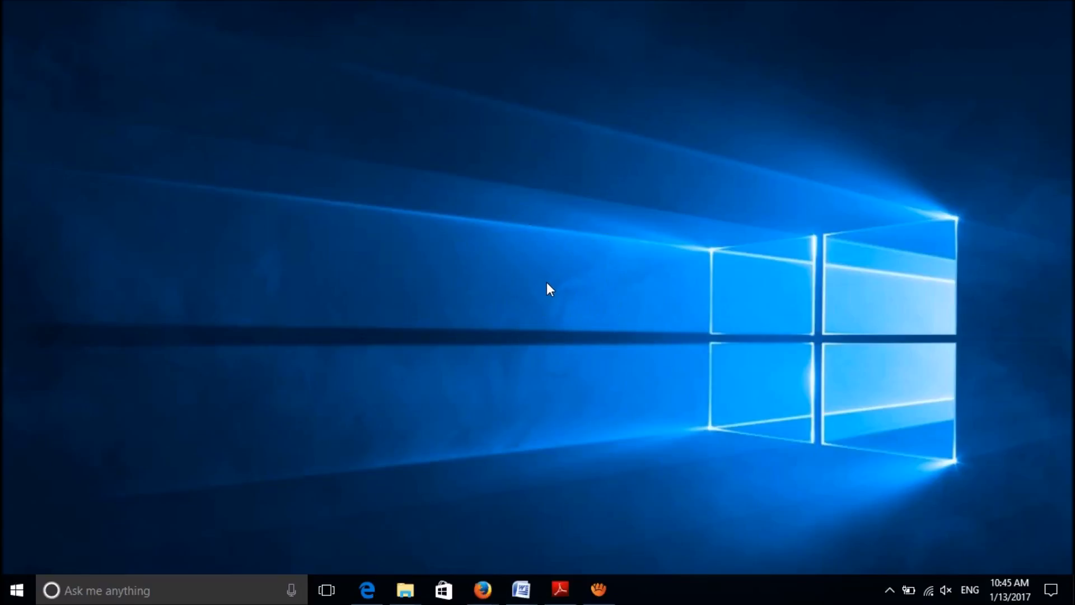